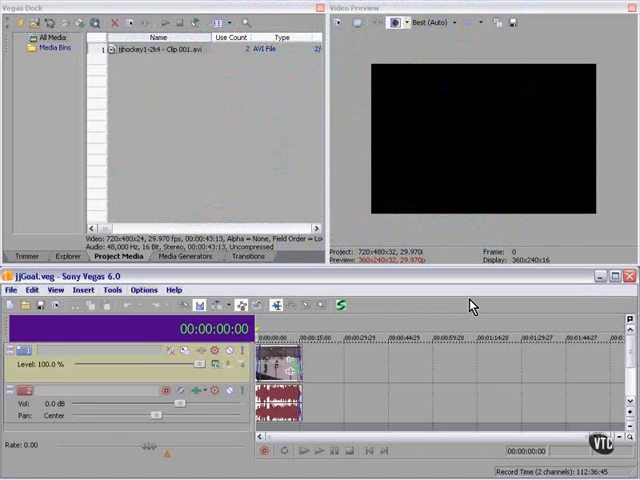
- Show the Burn CD submenu from the Tools menu in the jjGoal project
click(112, 289)
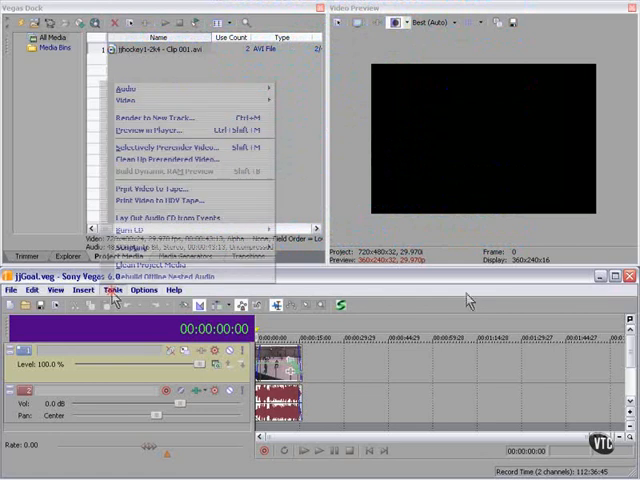
mouse_move(145, 231)
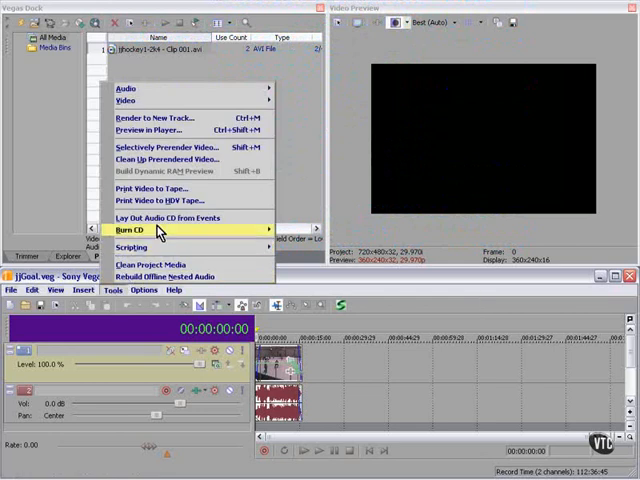
mouse_move(140, 231)
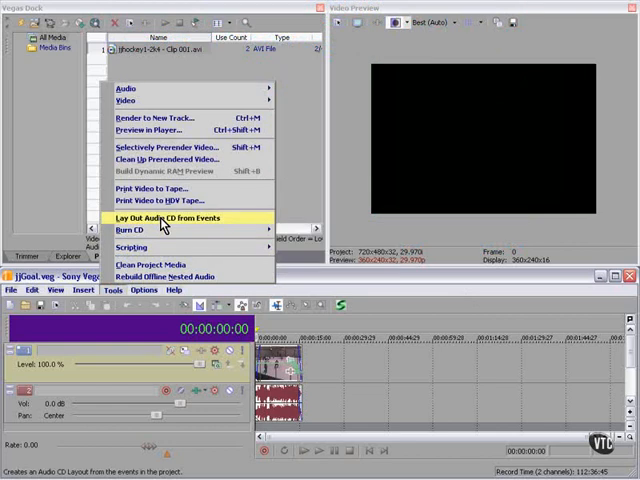
mouse_move(135, 230)
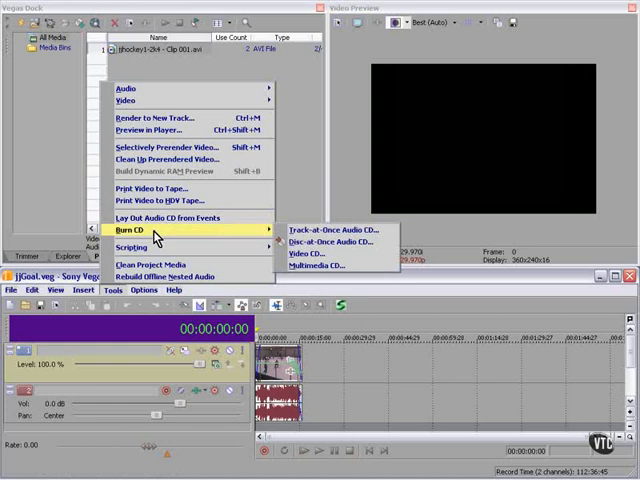
mouse_move(315, 254)
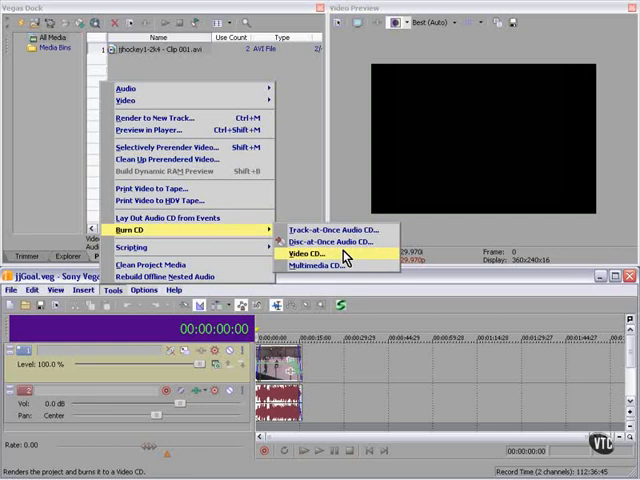
click(312, 253)
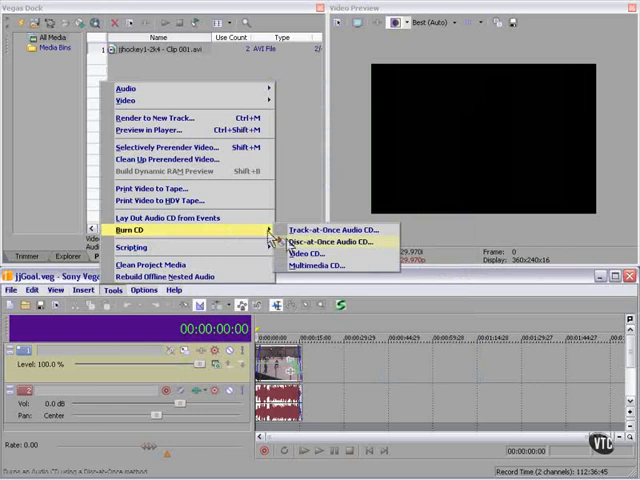
- Open Multimedia CD burn settings, rendering as Windows Media Video V9 with the Default Template
click(317, 266)
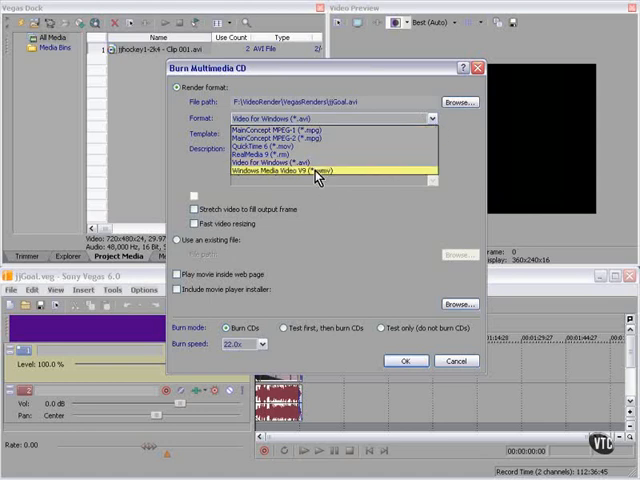
click(315, 171)
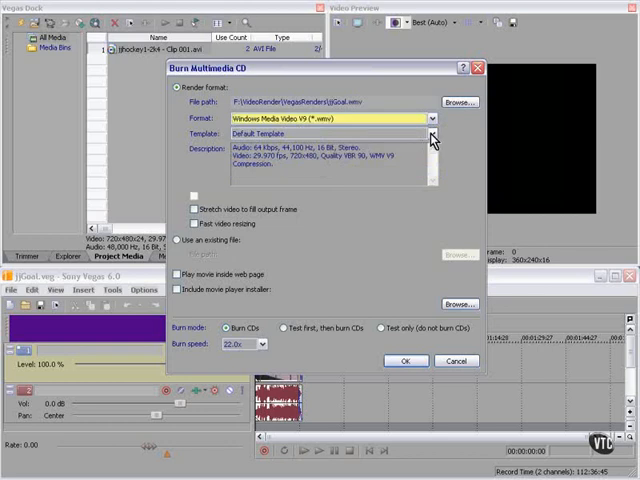
click(434, 134)
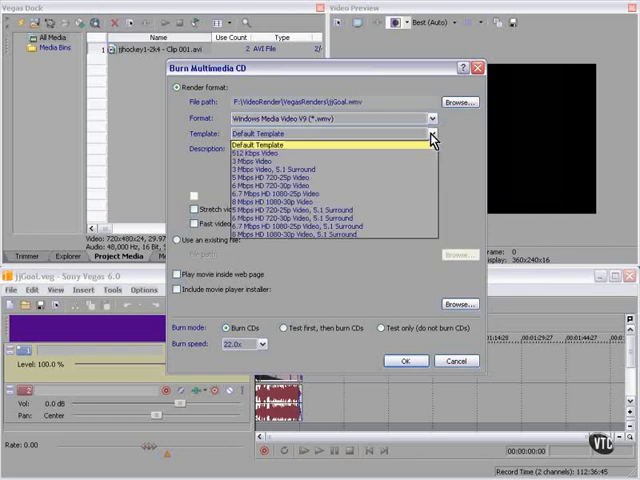
click(270, 144)
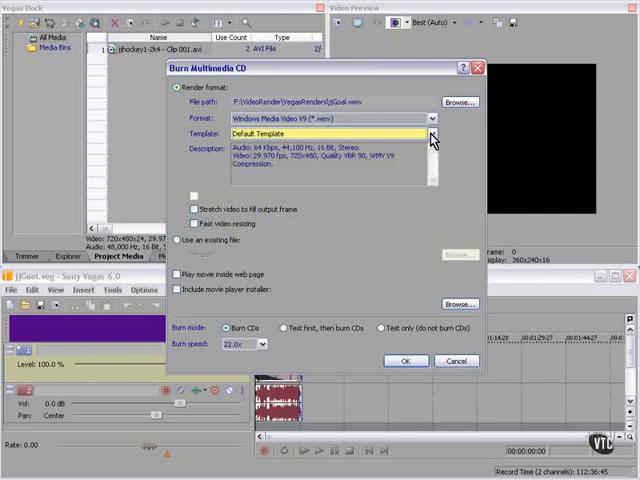
- Use the 5 Mbps HD 720-25p template with web-page playback and player installer, cancelling Browse
click(432, 133)
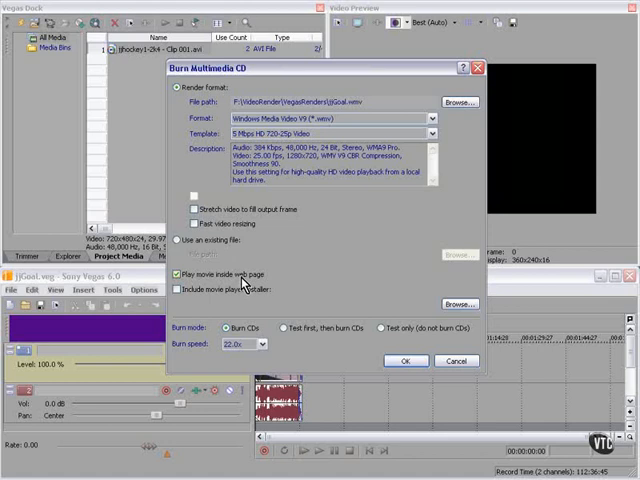
click(177, 289)
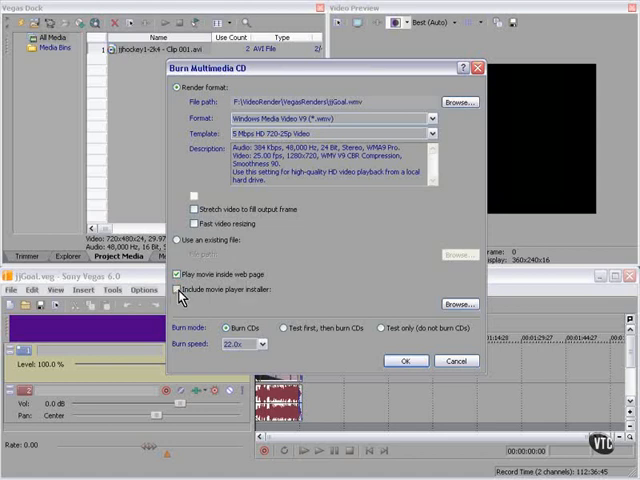
click(178, 289)
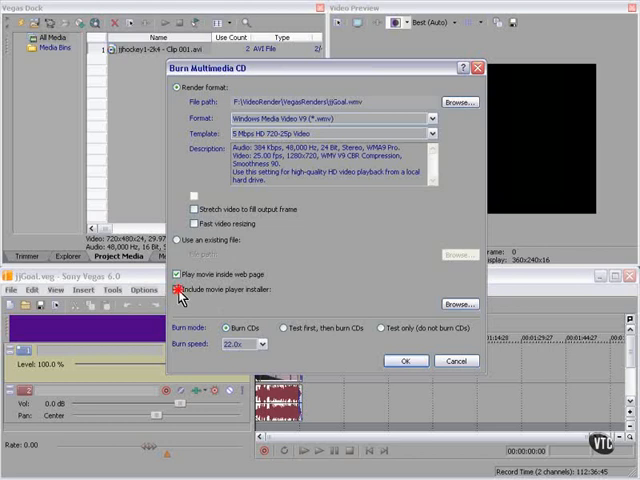
click(177, 289)
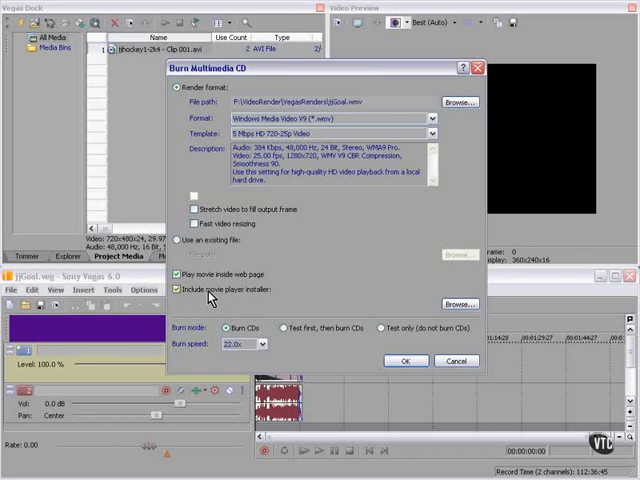
click(454, 304)
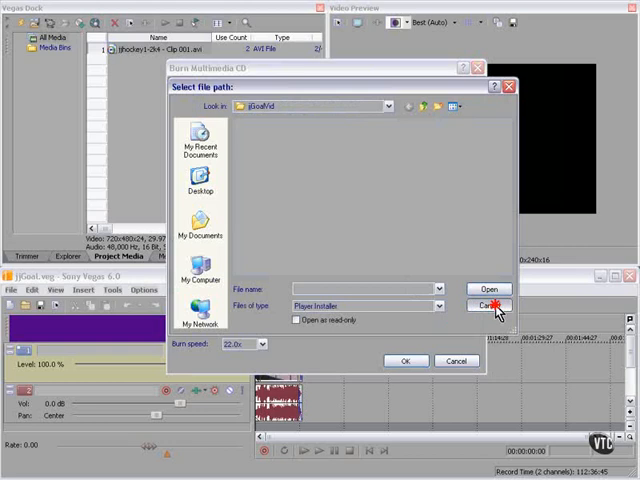
click(488, 305)
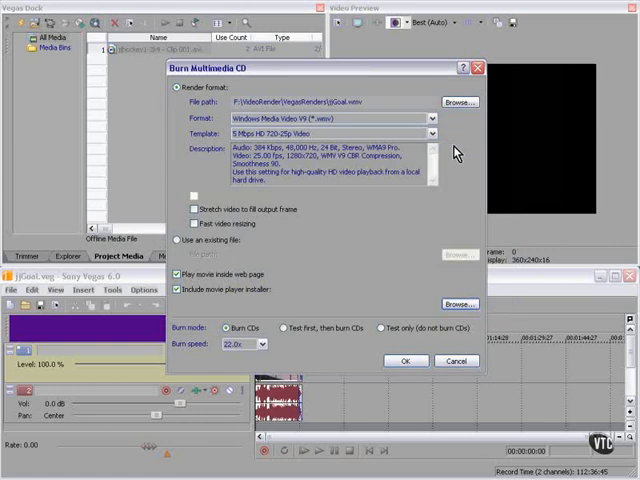
click(456, 361)
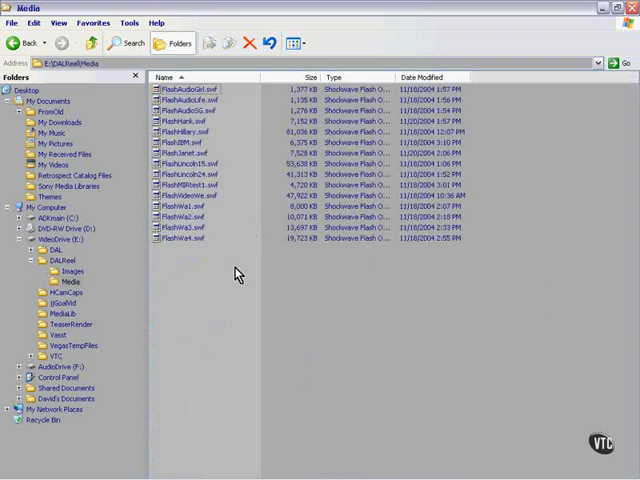
- Open FlashAudioGirl.swf from the DALReel Media folder to launch the Flash reel
click(190, 90)
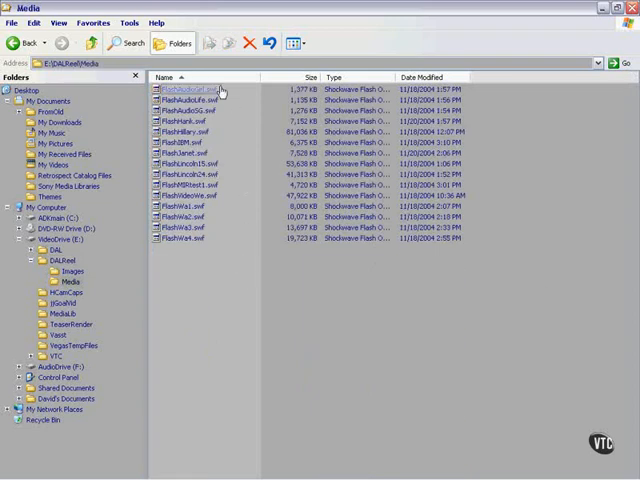
click(195, 89)
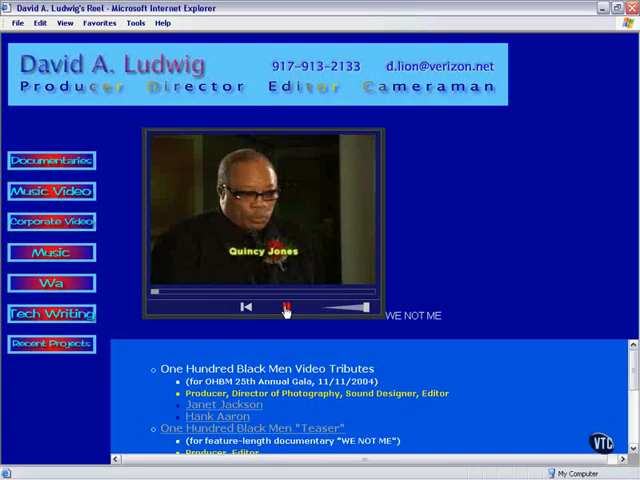
- Toggle play/pause on the reel page's Flash video player
click(286, 306)
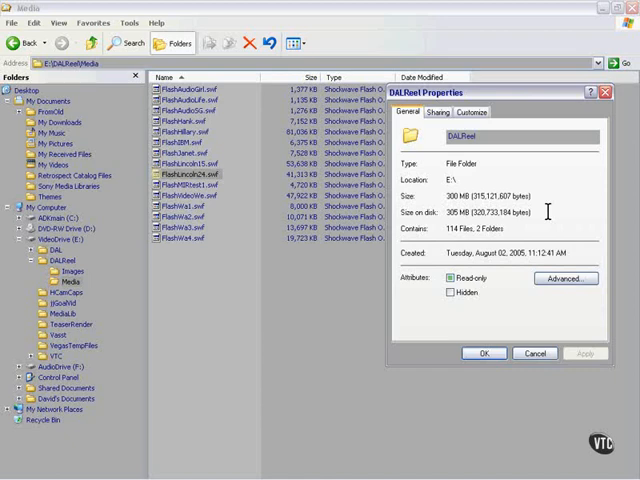
mouse_move(549, 214)
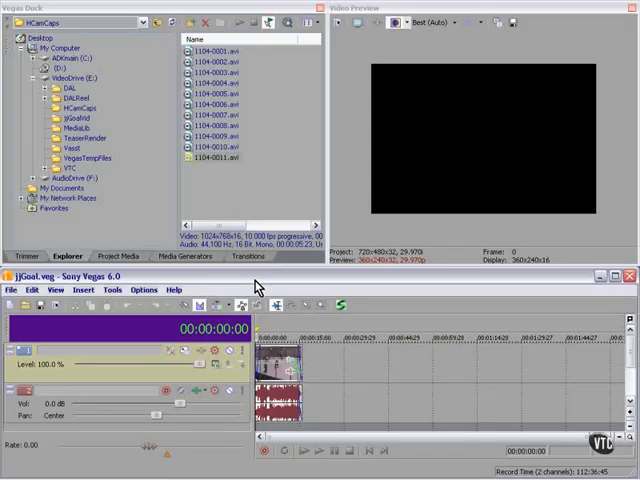
- Review the Video CD settings (MPEG-1, VCD NTSC), cancel them, and reopen the Tools menu
click(113, 289)
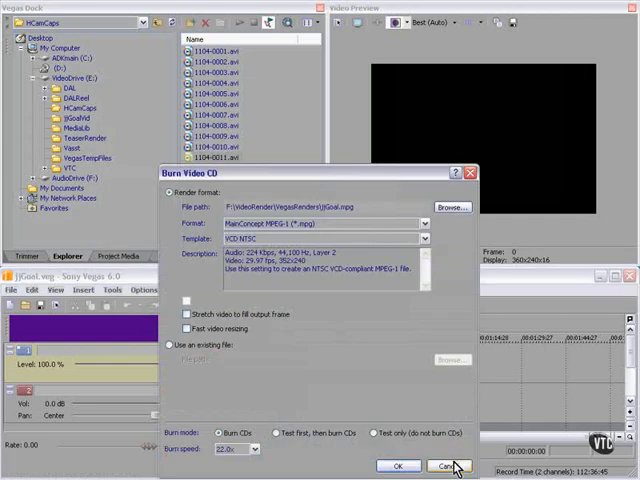
click(452, 466)
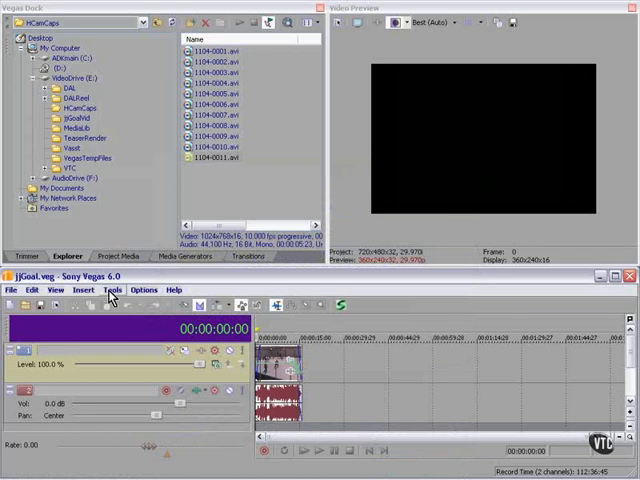
click(111, 289)
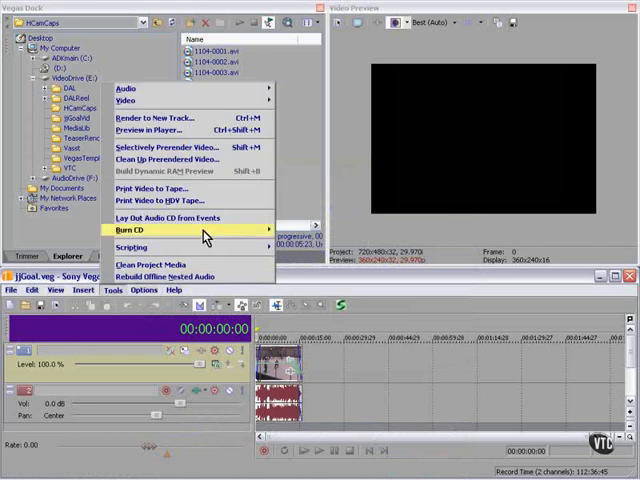